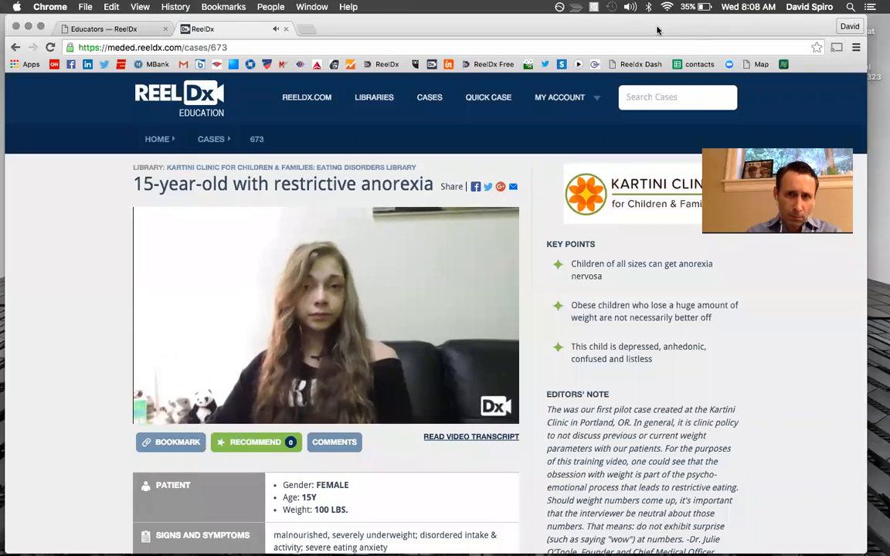
Play the 15-year-old's anorexia interview video on the case page.
left_click(326, 310)
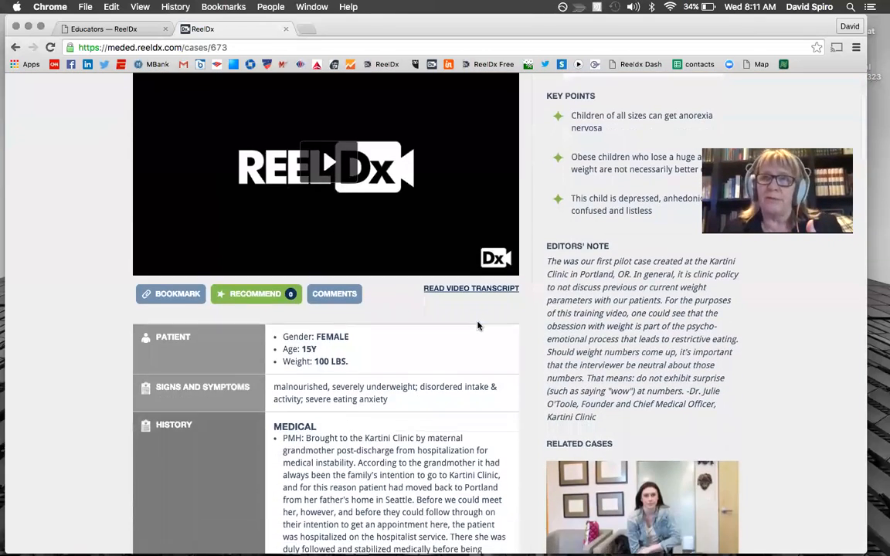
Scroll past social history, medications and comments to the patient workup and physical exam.
scroll("down", 3)
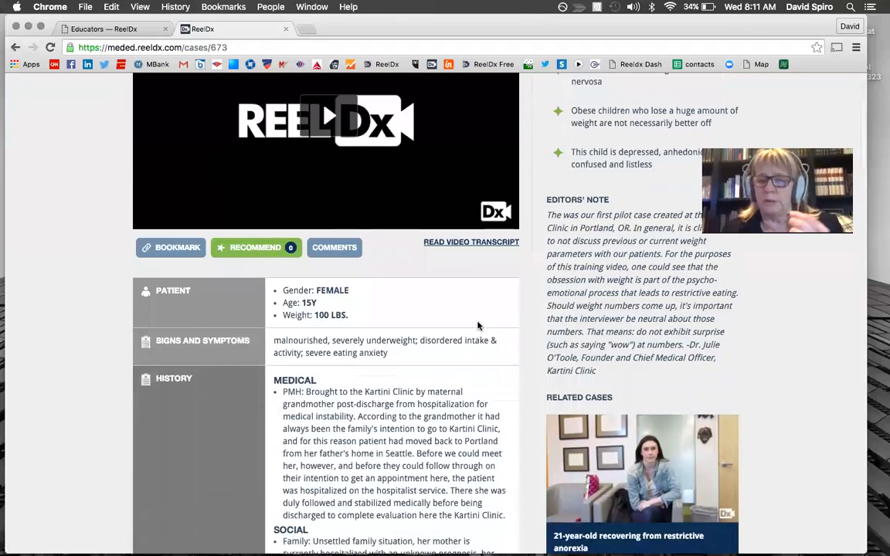
scroll("down", 3)
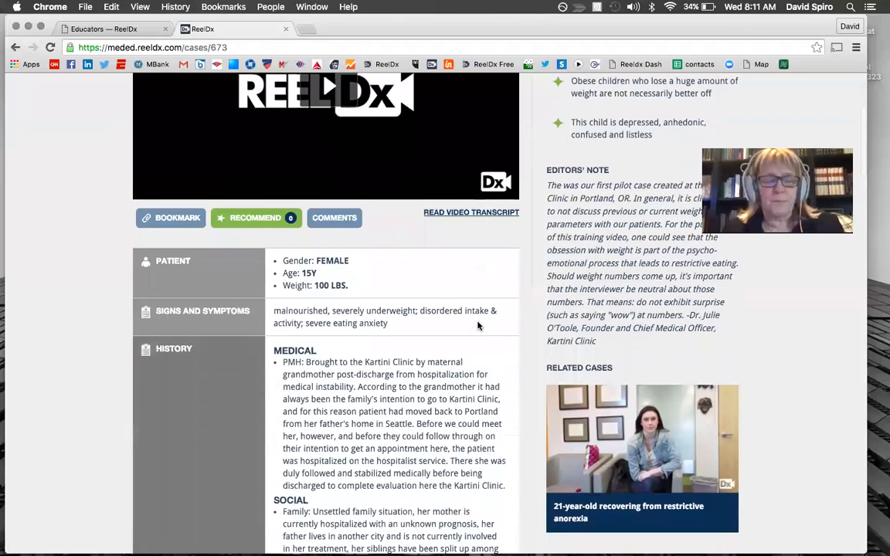
scroll("down", 3)
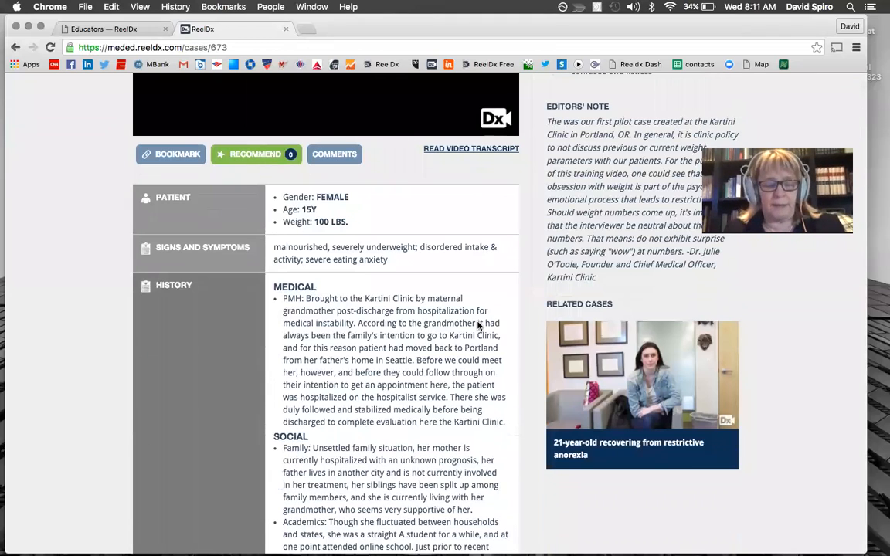
scroll("down", 3)
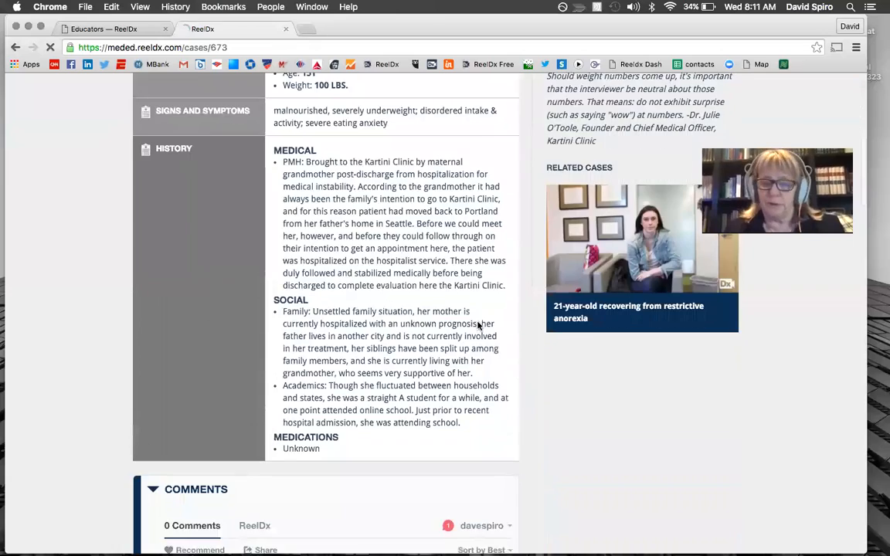
scroll("down", 3)
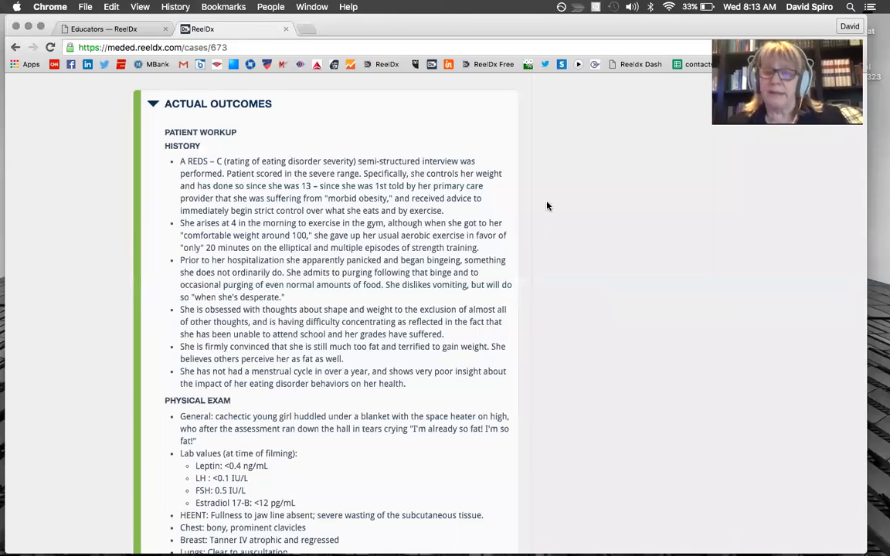
mouse_move(558, 187)
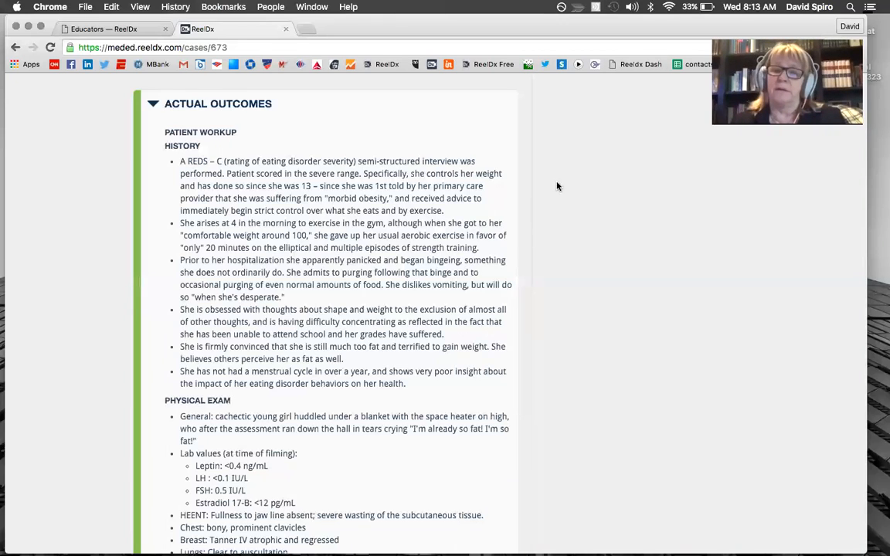
mouse_move(779, 256)
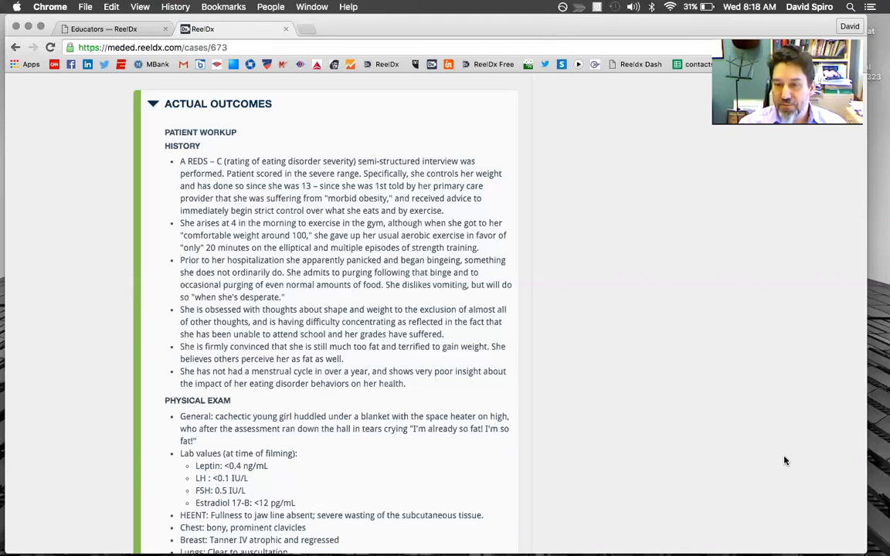
mouse_move(750, 448)
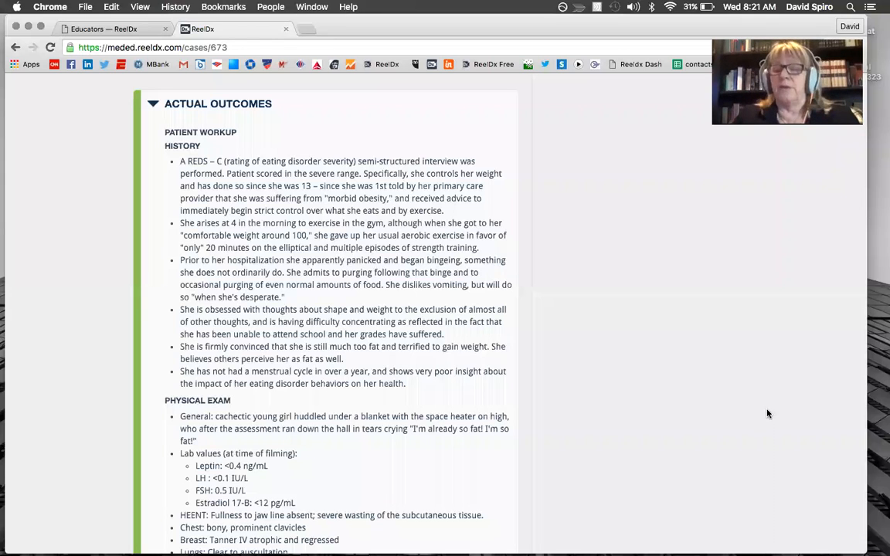
mouse_move(759, 290)
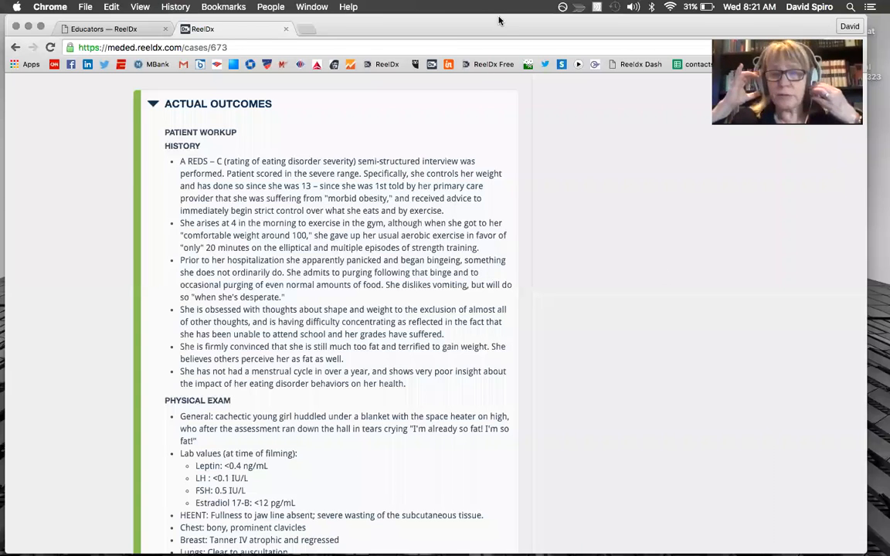
mouse_move(434, 21)
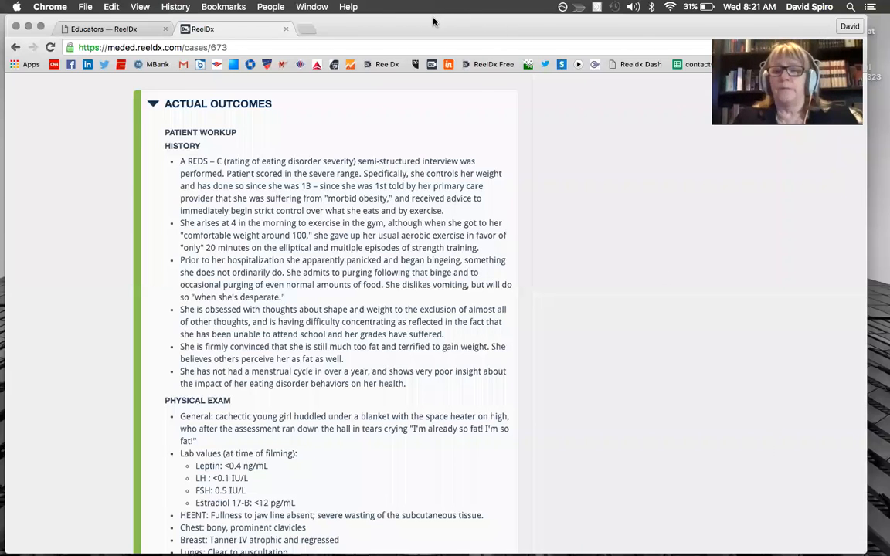
mouse_move(641, 25)
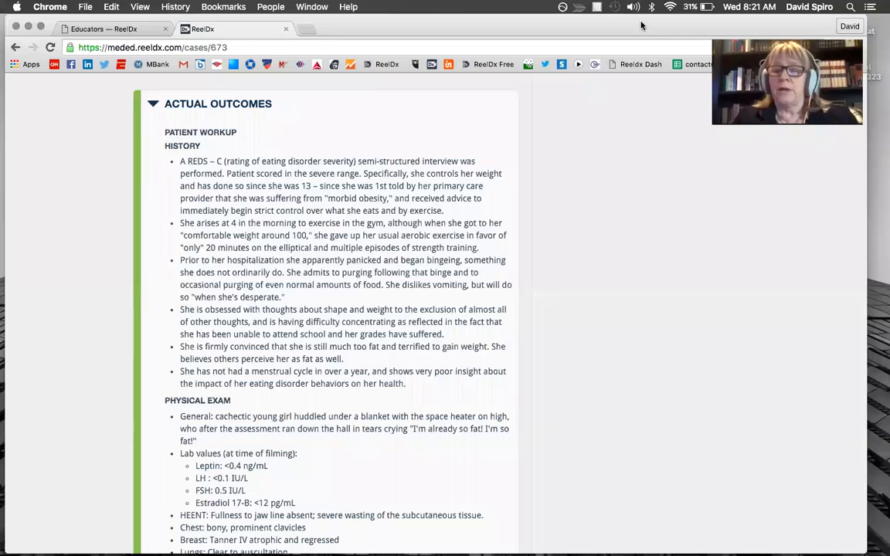
mouse_move(576, 235)
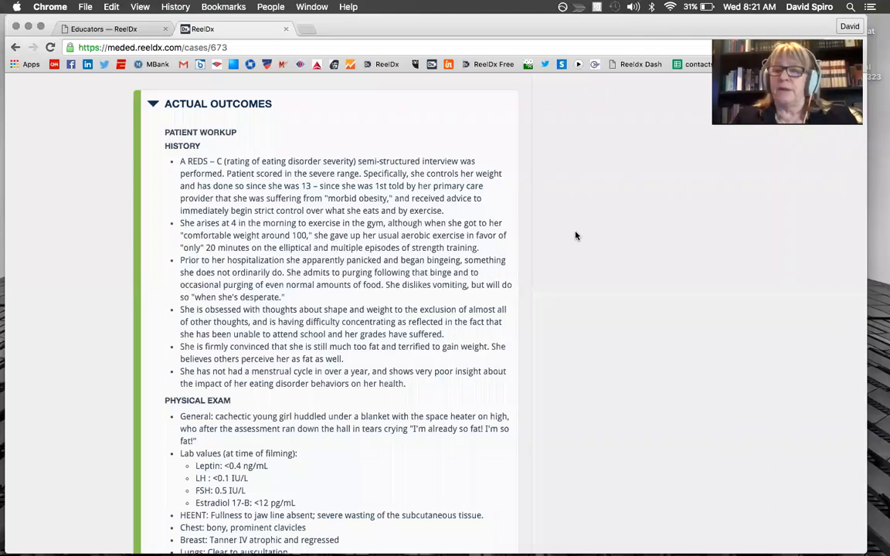
mouse_move(629, 275)
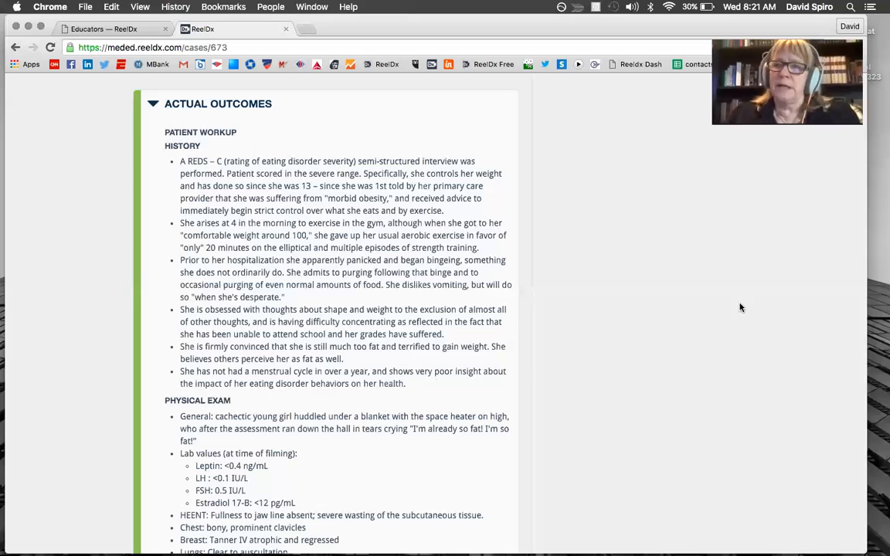
mouse_move(609, 310)
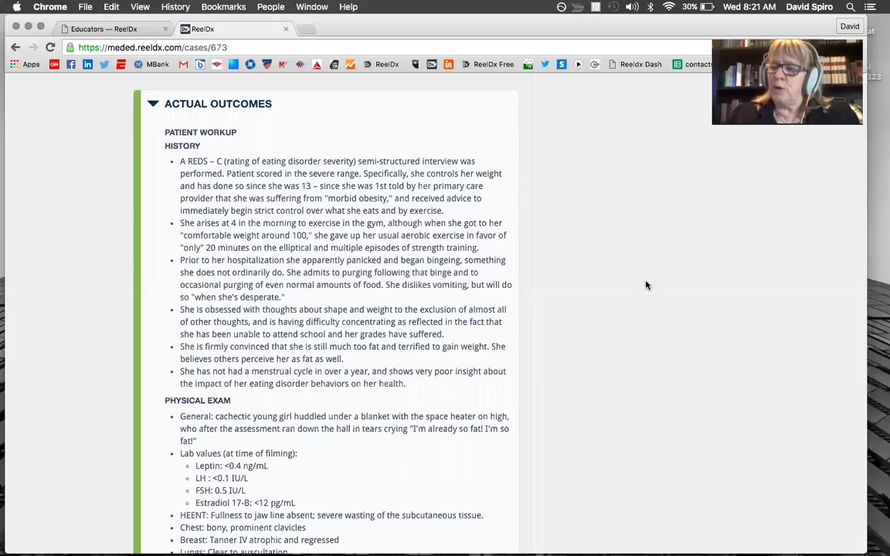
mouse_move(645, 317)
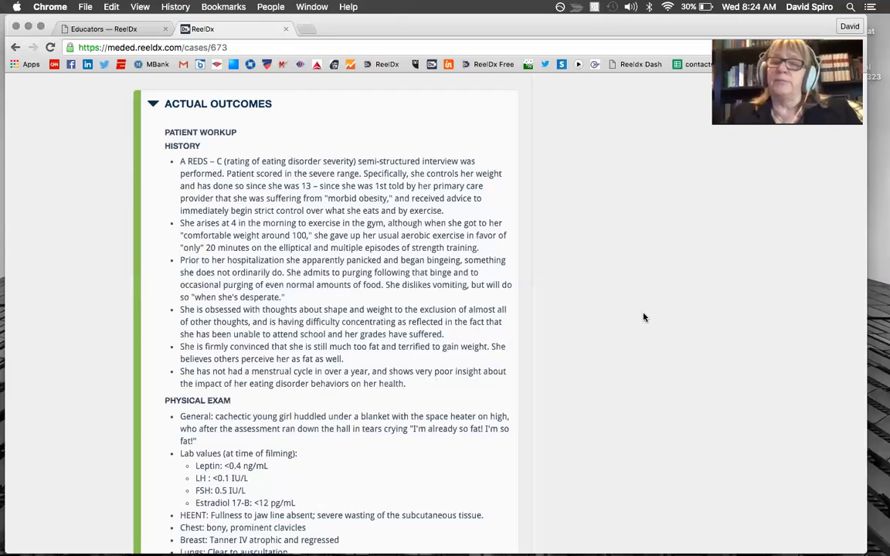
mouse_move(456, 404)
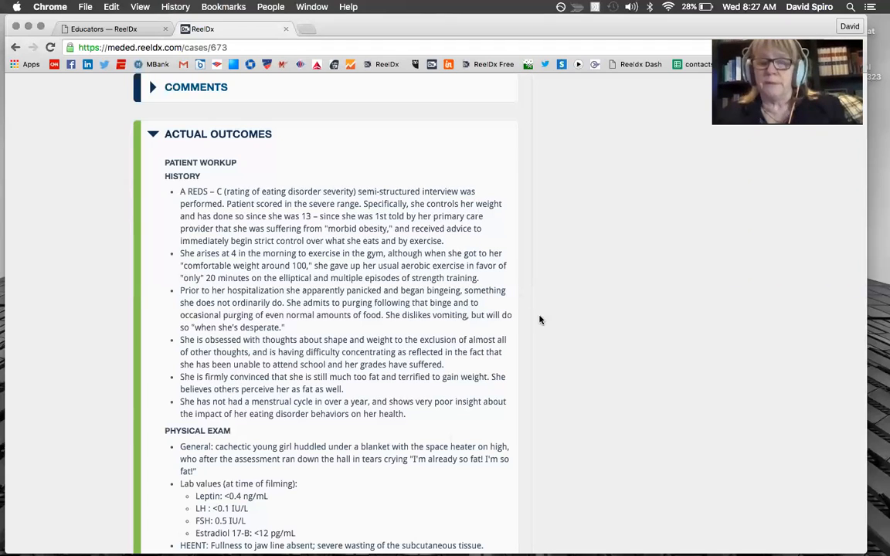
mouse_move(617, 318)
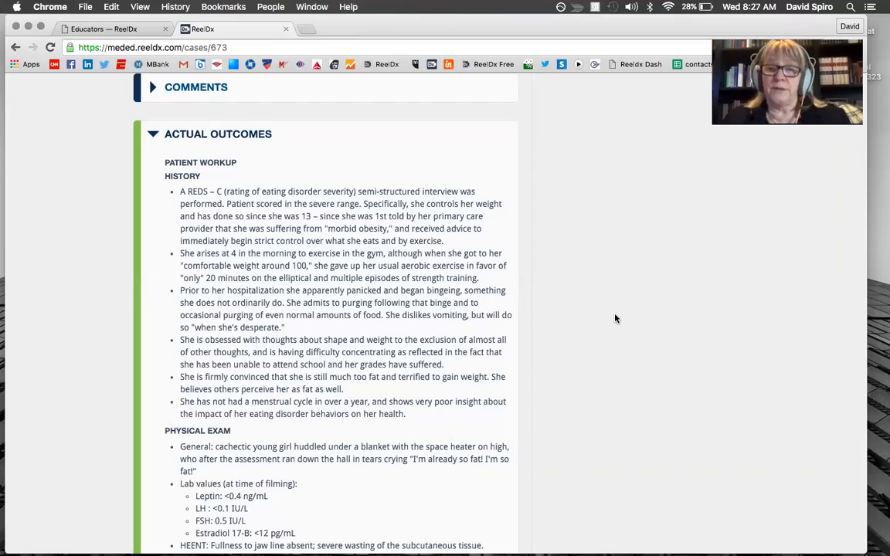
scroll("down", 3)
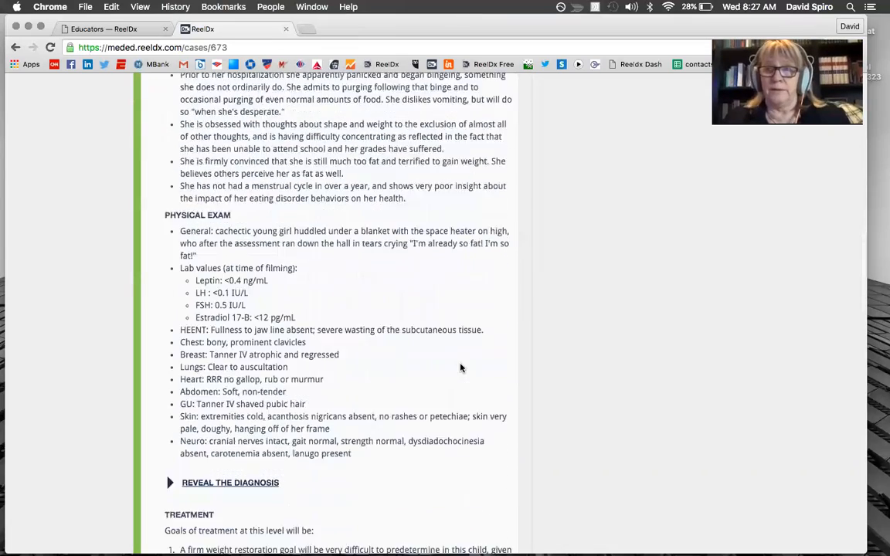
scroll("down", 3)
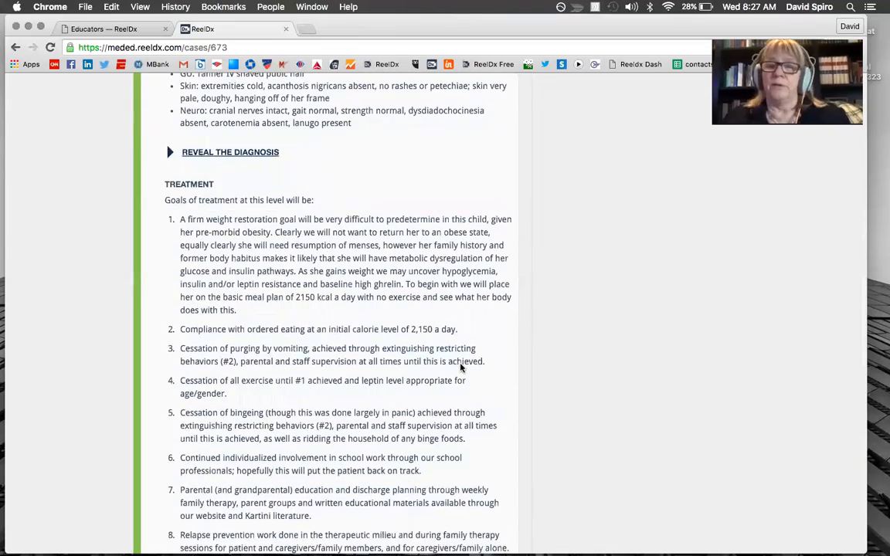
scroll("down", 3)
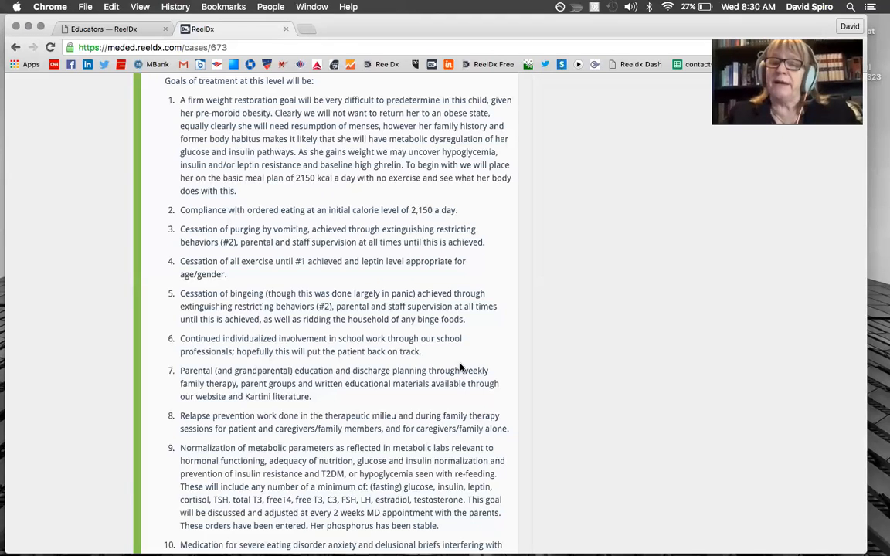
mouse_move(428, 21)
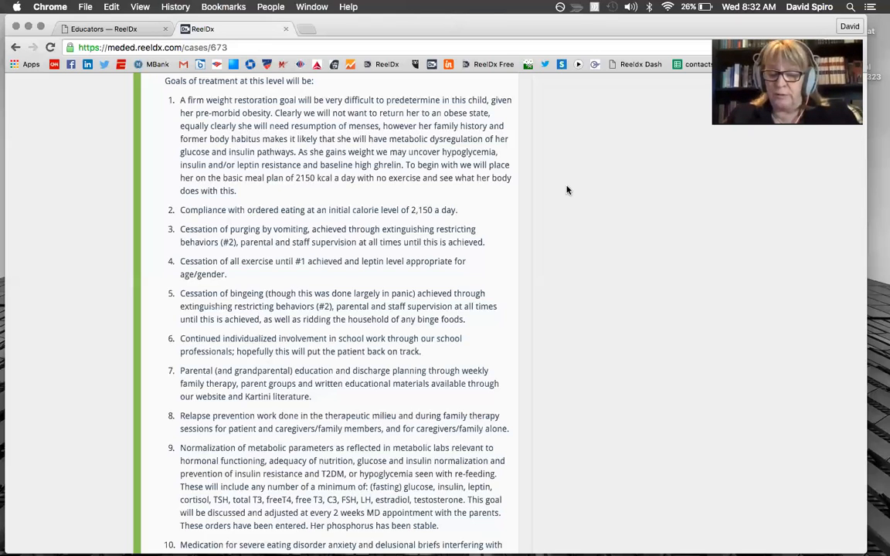
mouse_move(796, 390)
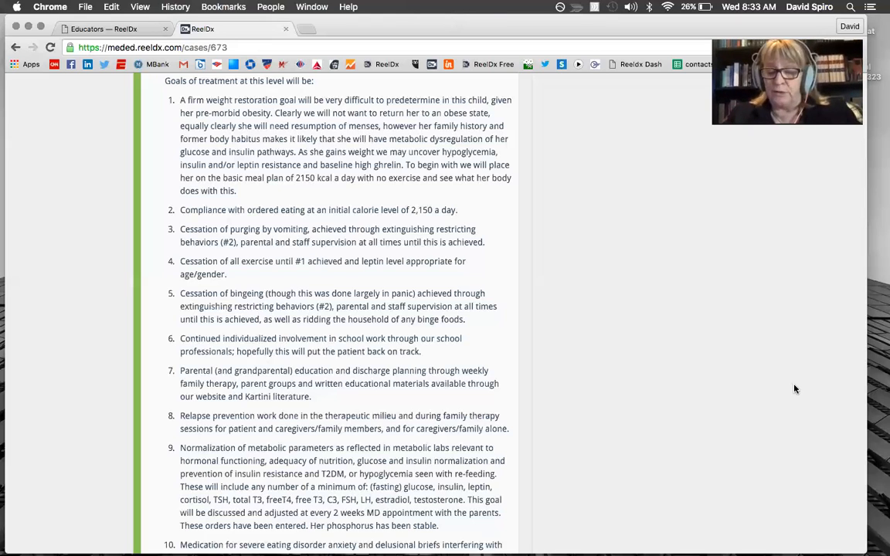